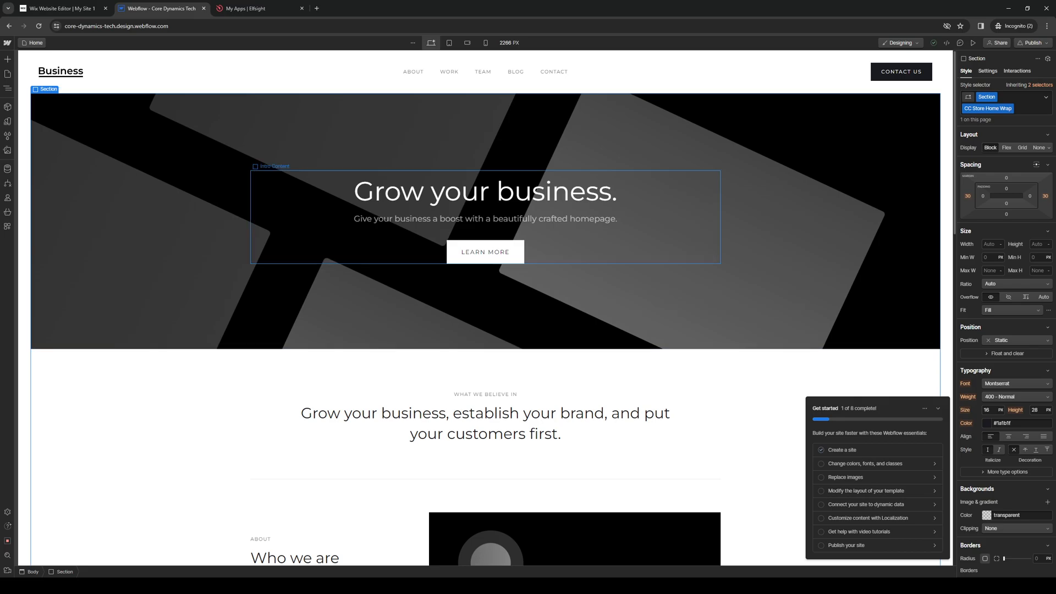
- Remove the Untitled Logo Showcase widget in Elfsight and go to the Apps Catalog
click(256, 8)
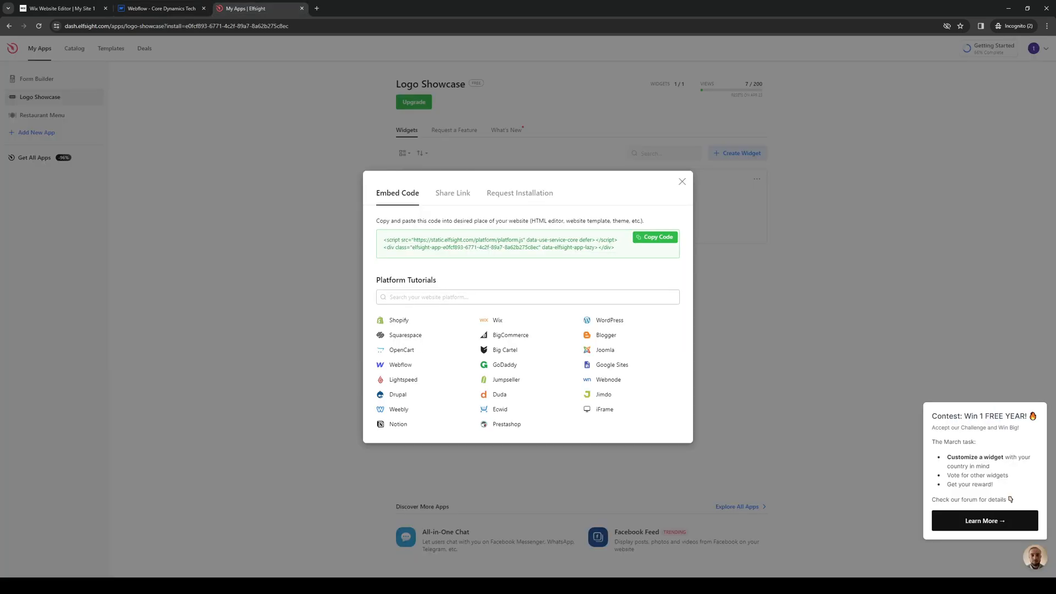
click(683, 182)
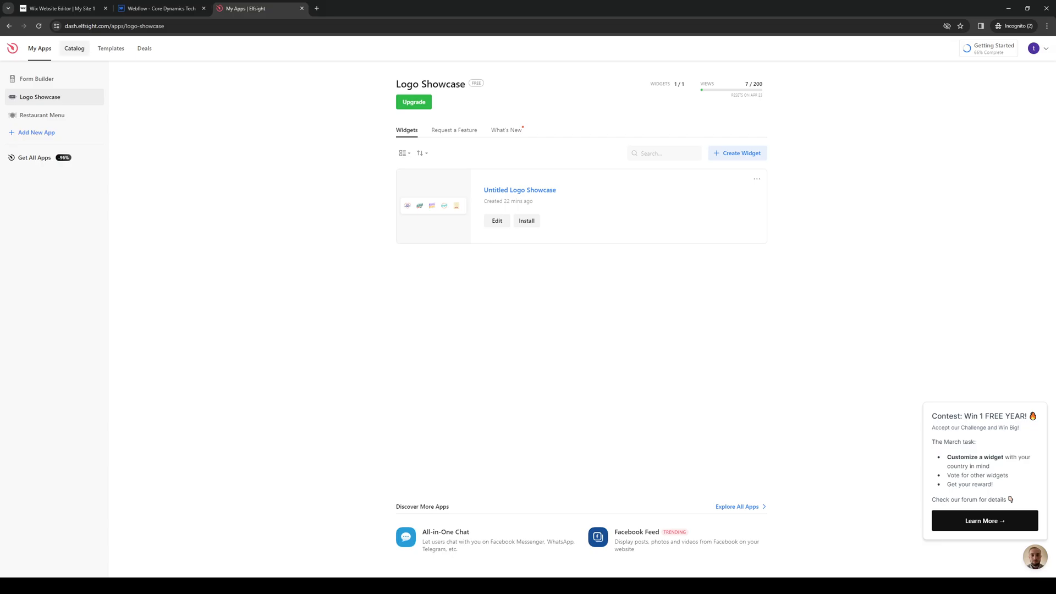
click(757, 179)
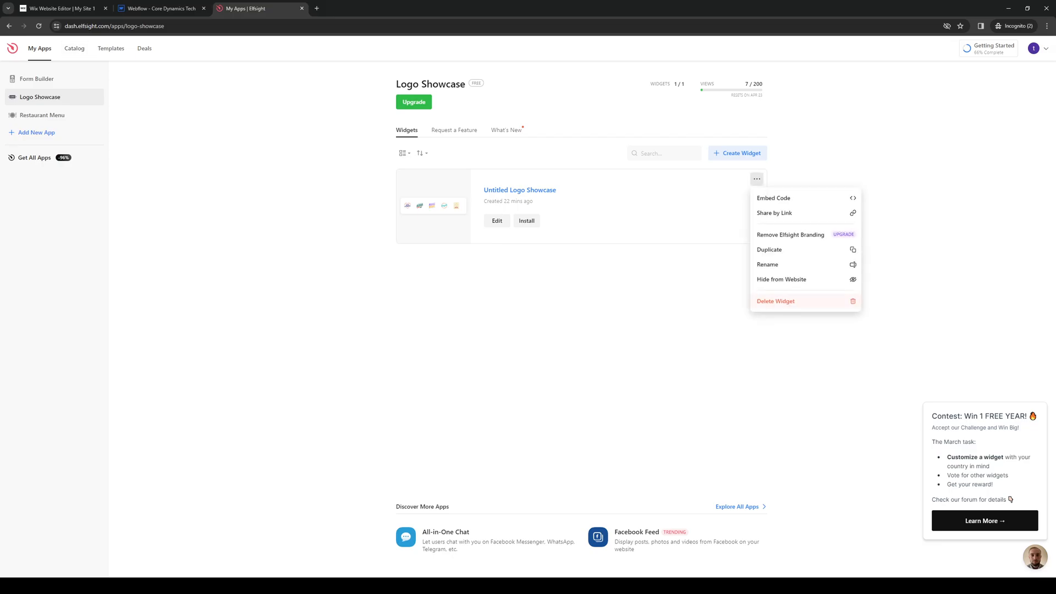
click(775, 301)
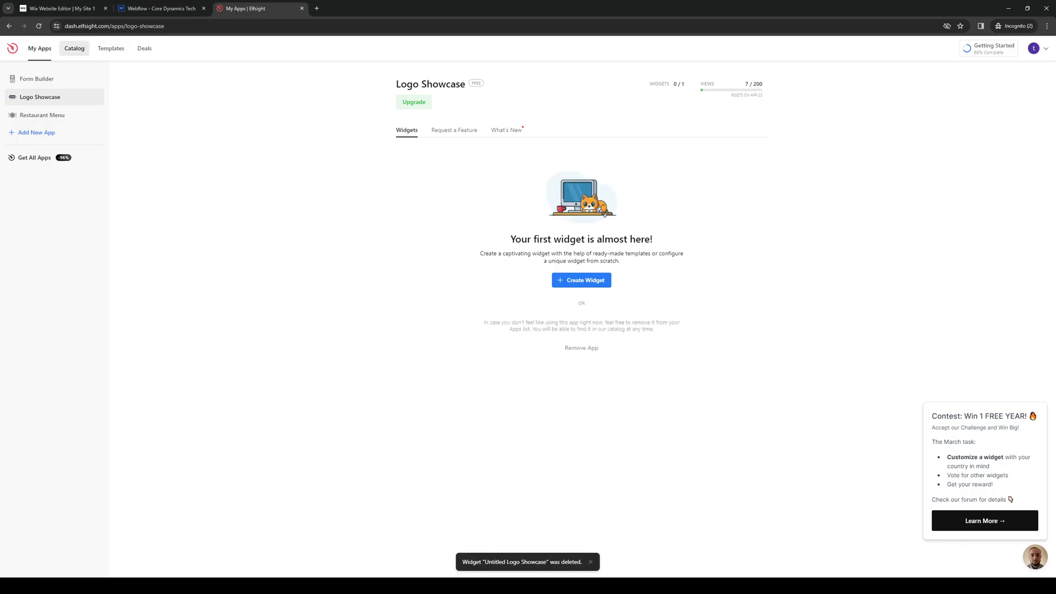
click(74, 47)
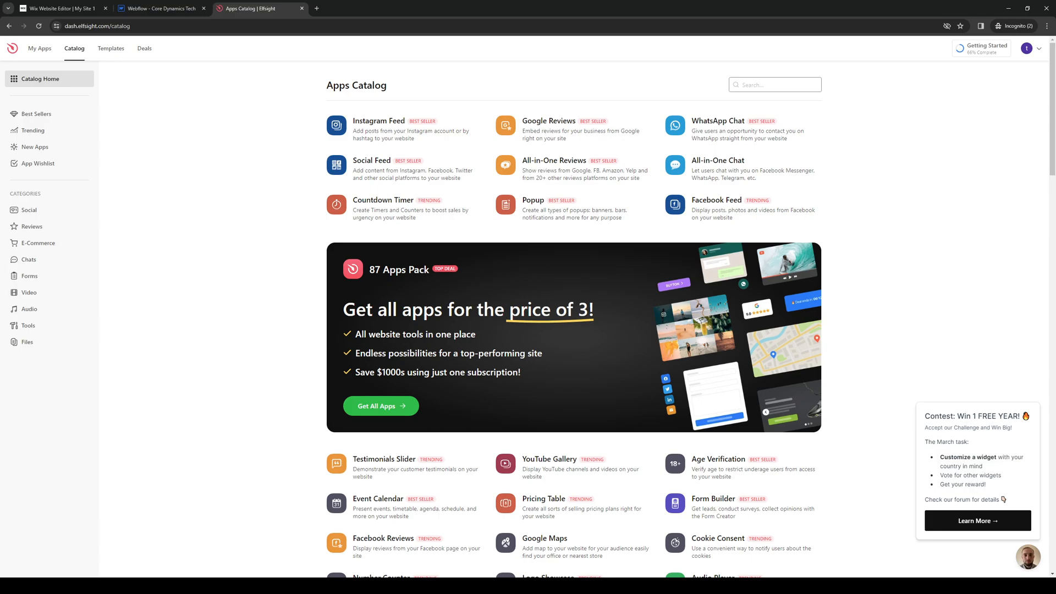
- Search the catalog for 'cooki' and start a new Cookie Consent widget
text(cookie)
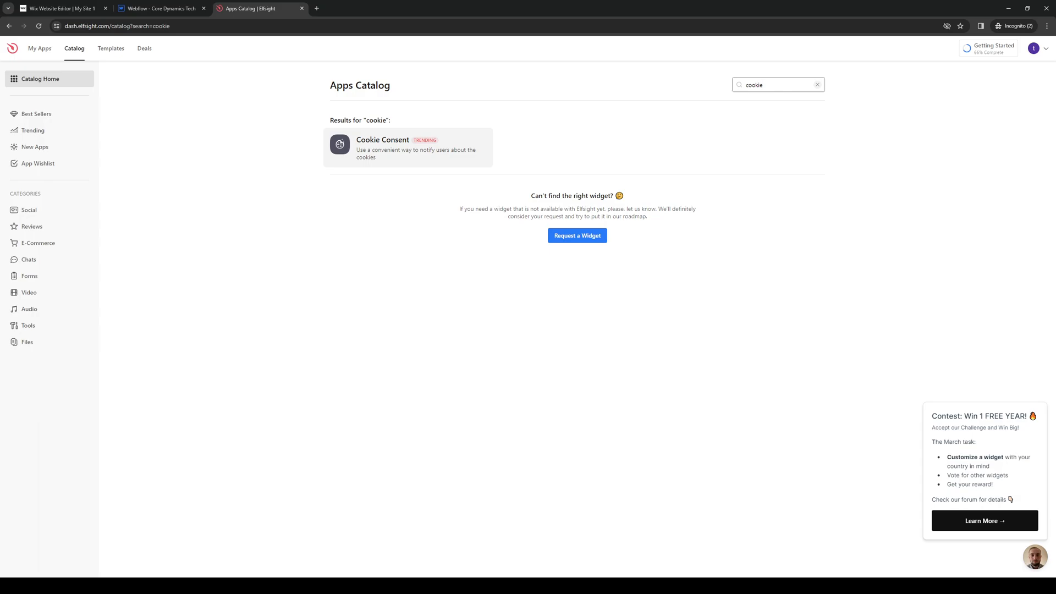
click(407, 147)
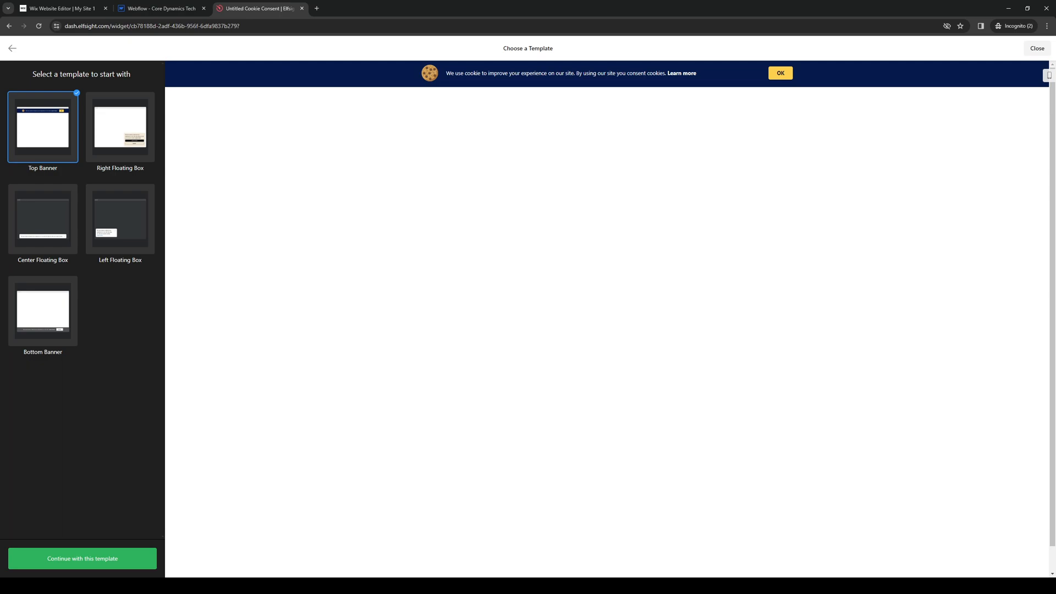
- Compare the Center, Left and Right Floating Box layouts, then build the widget on Bottom Banner
click(43, 218)
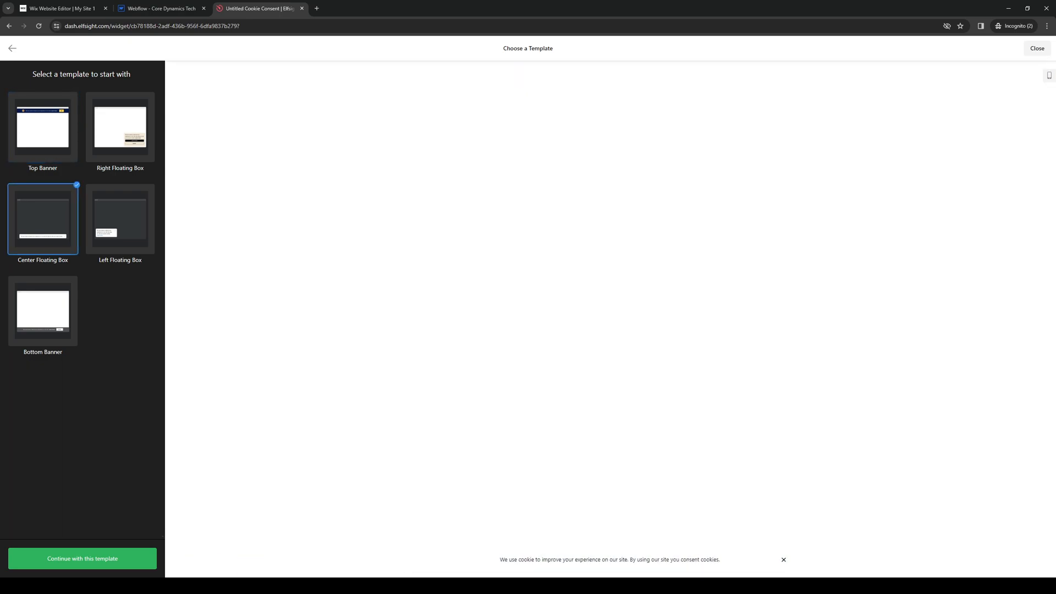
click(120, 218)
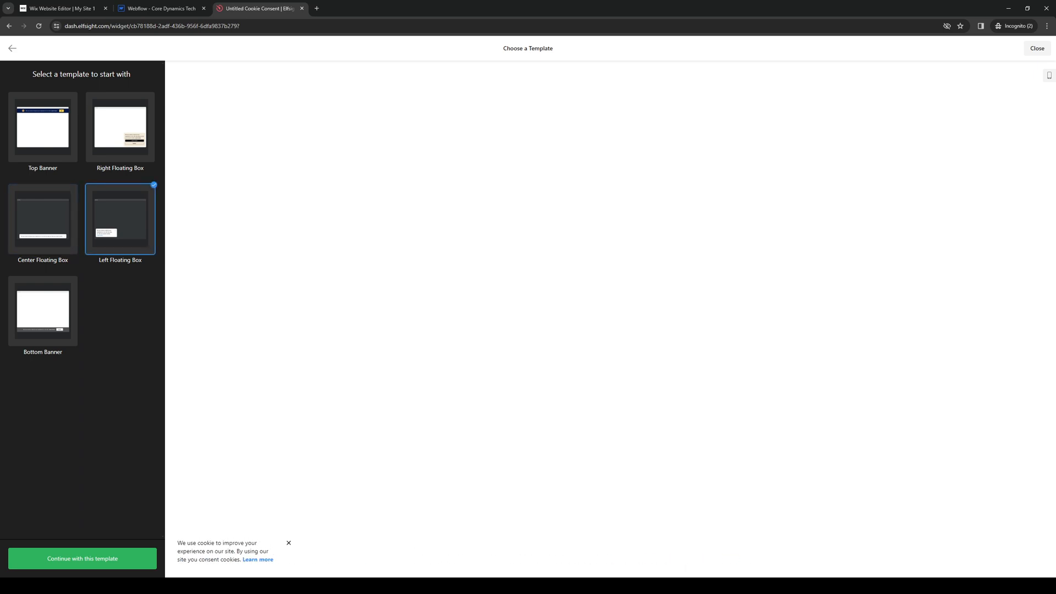
click(43, 218)
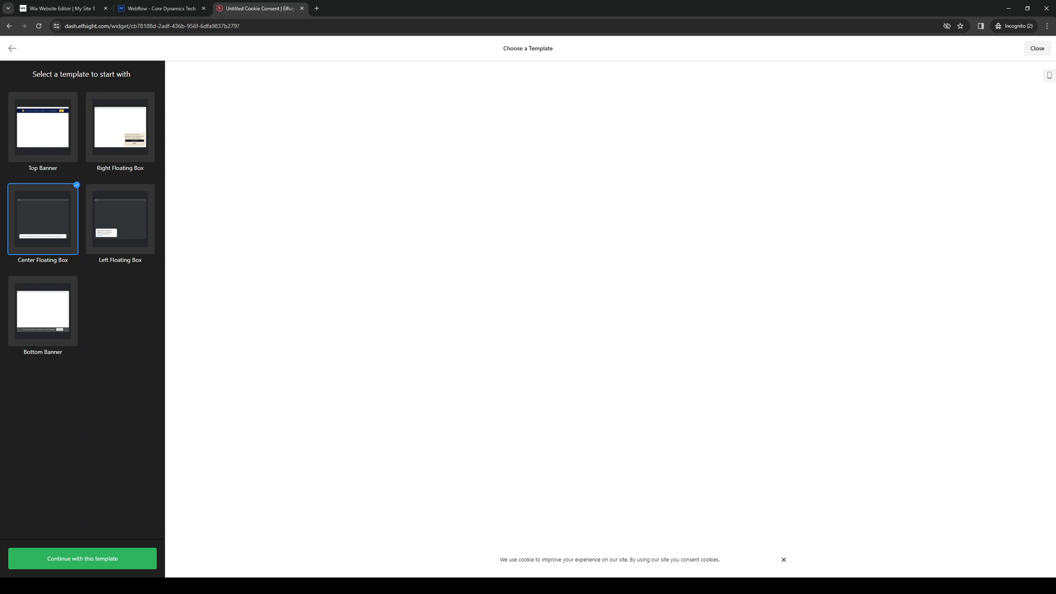
click(120, 126)
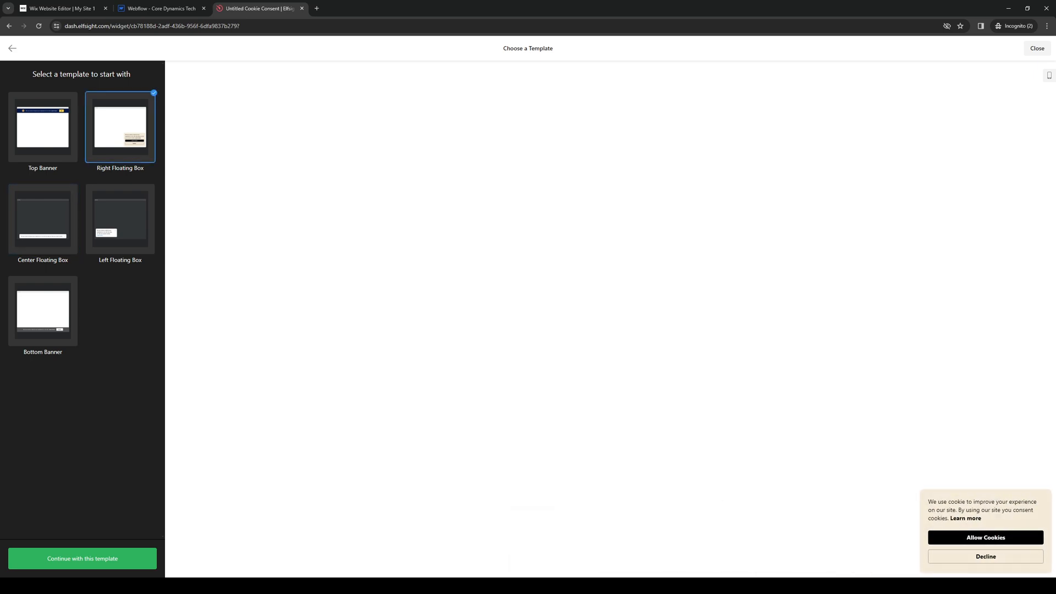
click(43, 310)
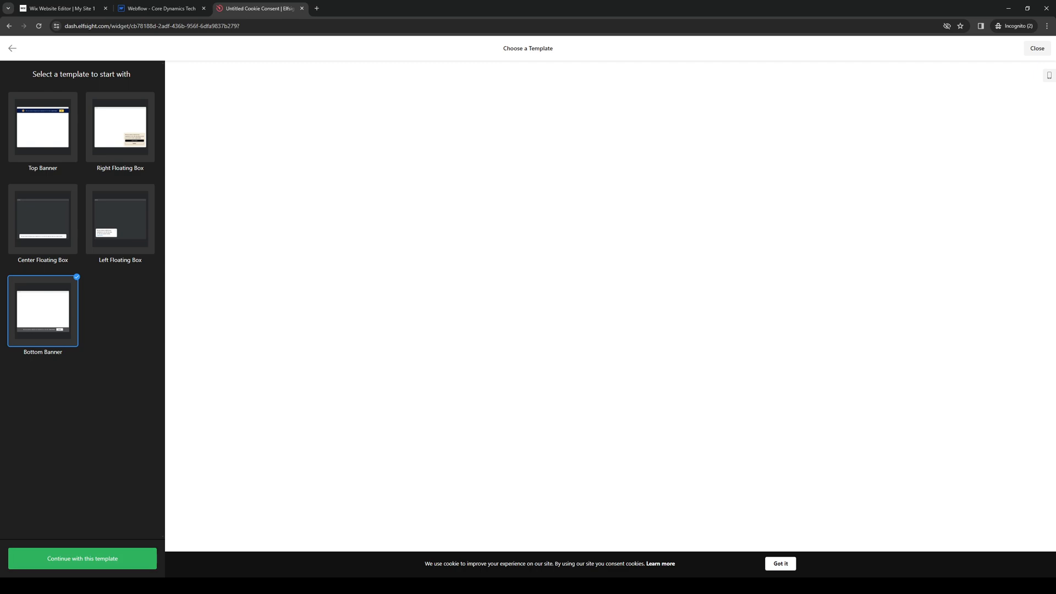
click(82, 559)
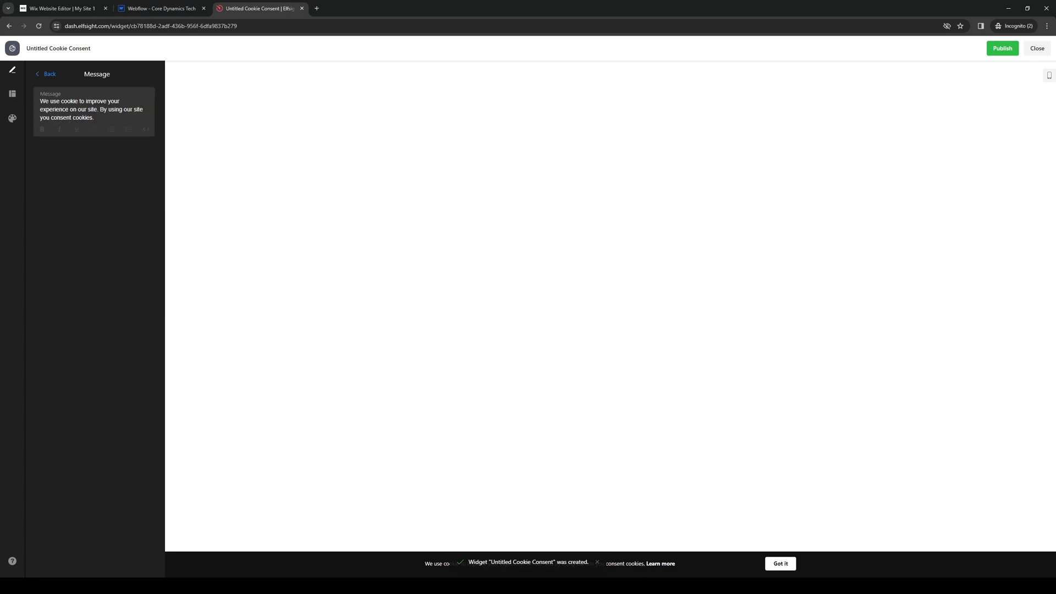
- Publish the Cookie Consent widget, copy its embed code and return to the Webflow designer
click(47, 74)
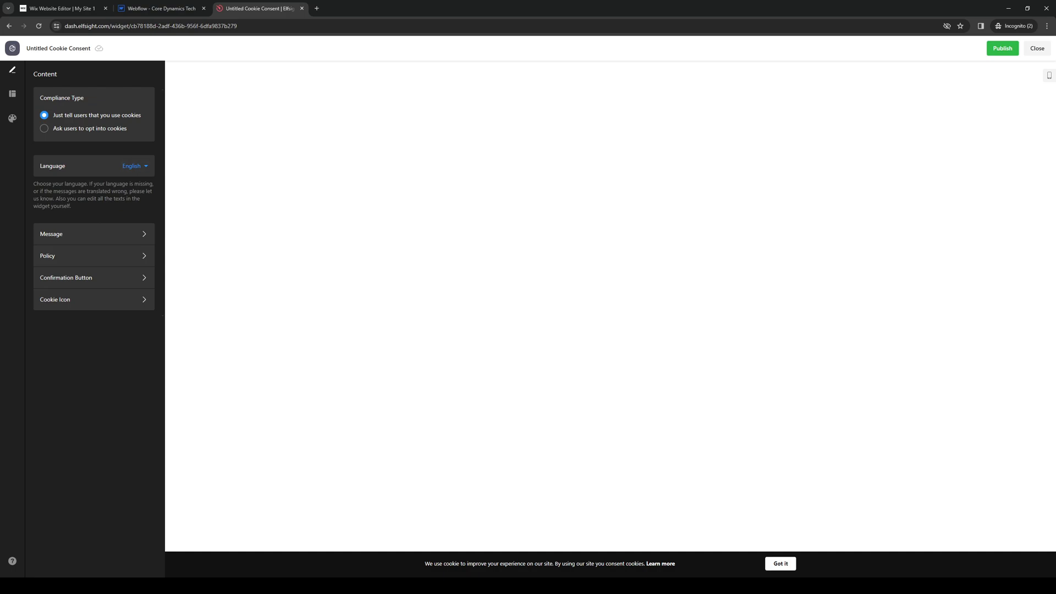
click(44, 128)
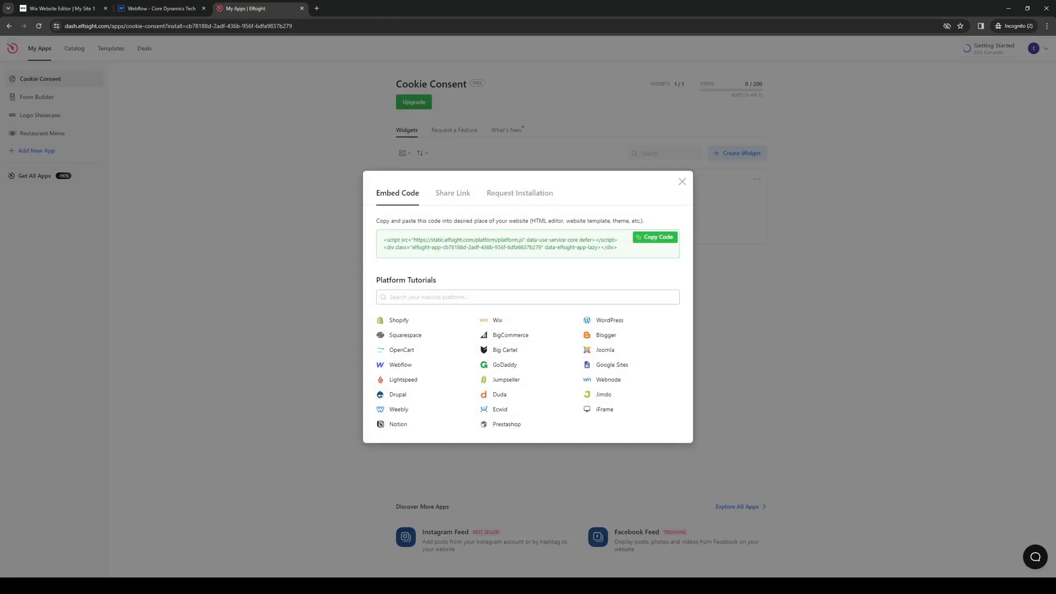
click(654, 237)
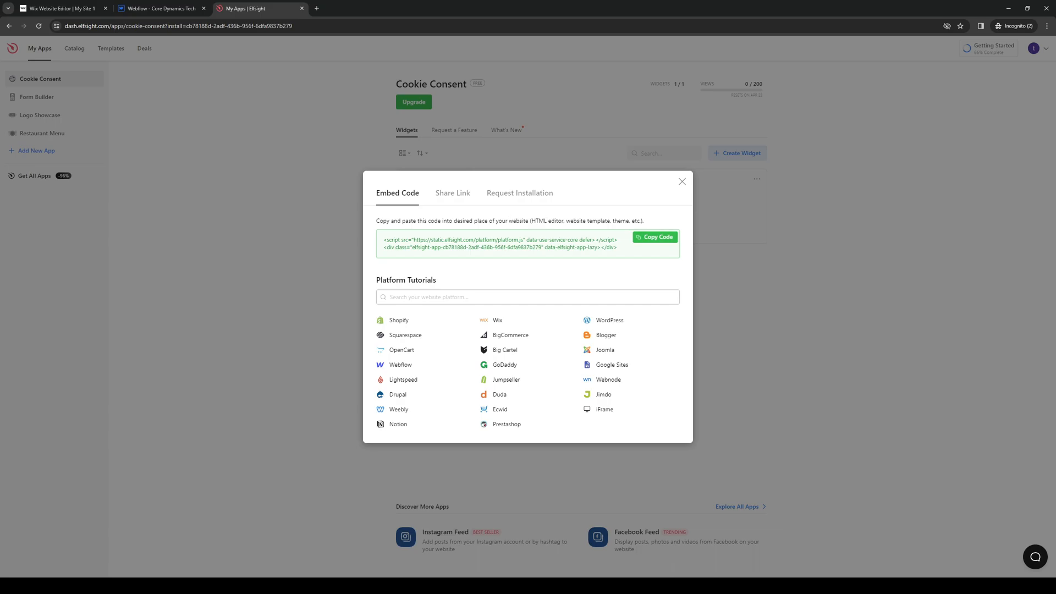
click(159, 8)
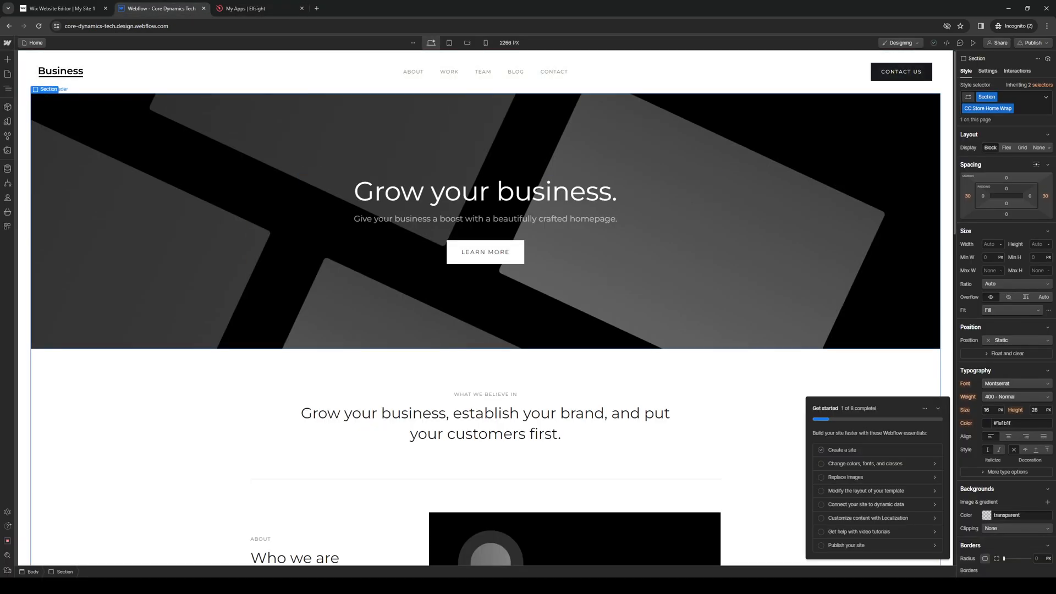
click(8, 59)
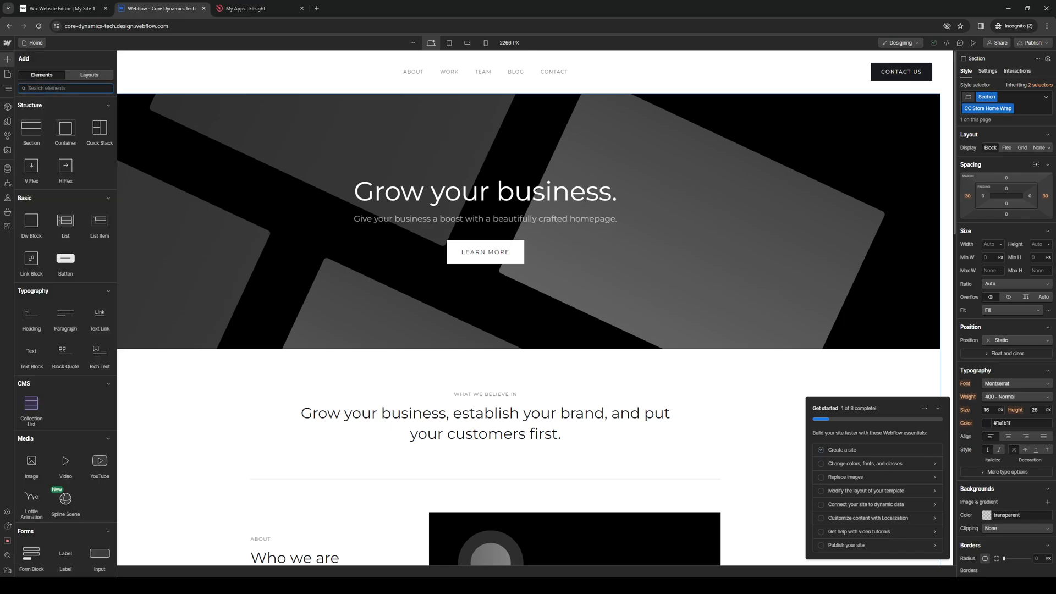
click(65, 88)
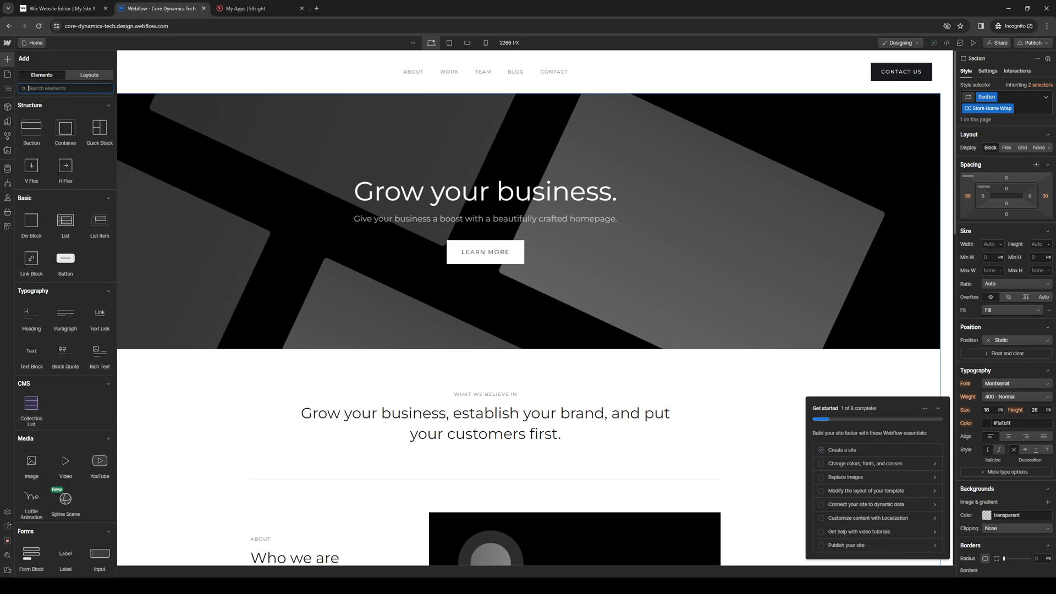
text(cust)
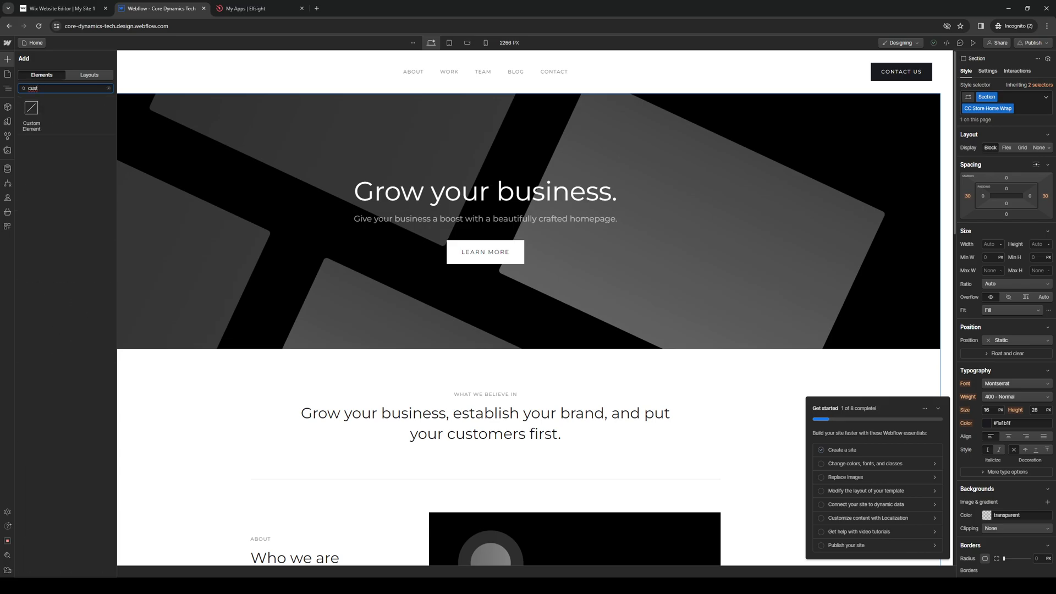
click(108, 88)
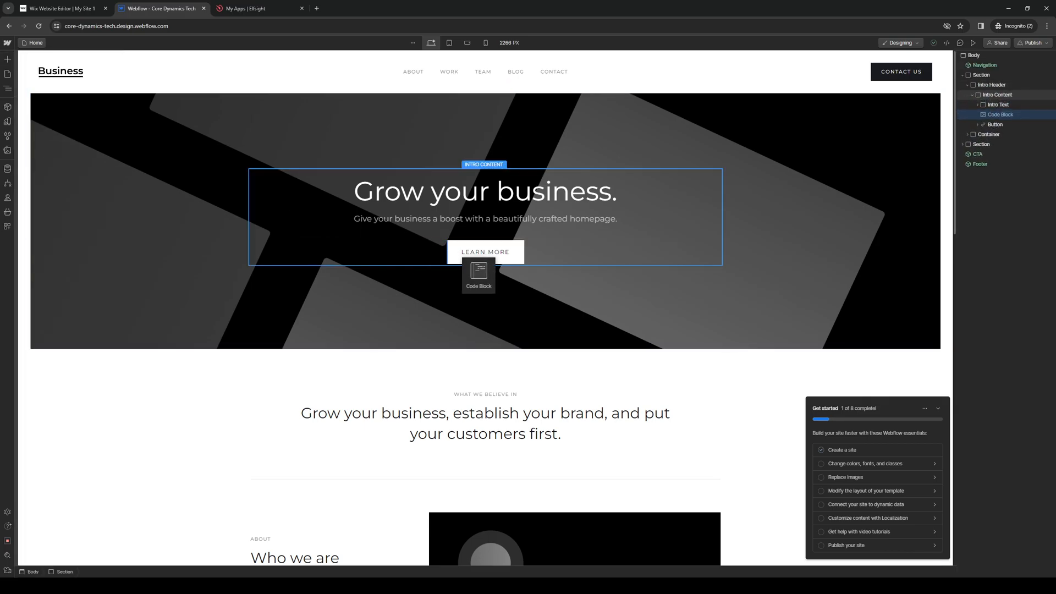
drag(479, 275, 390, 542)
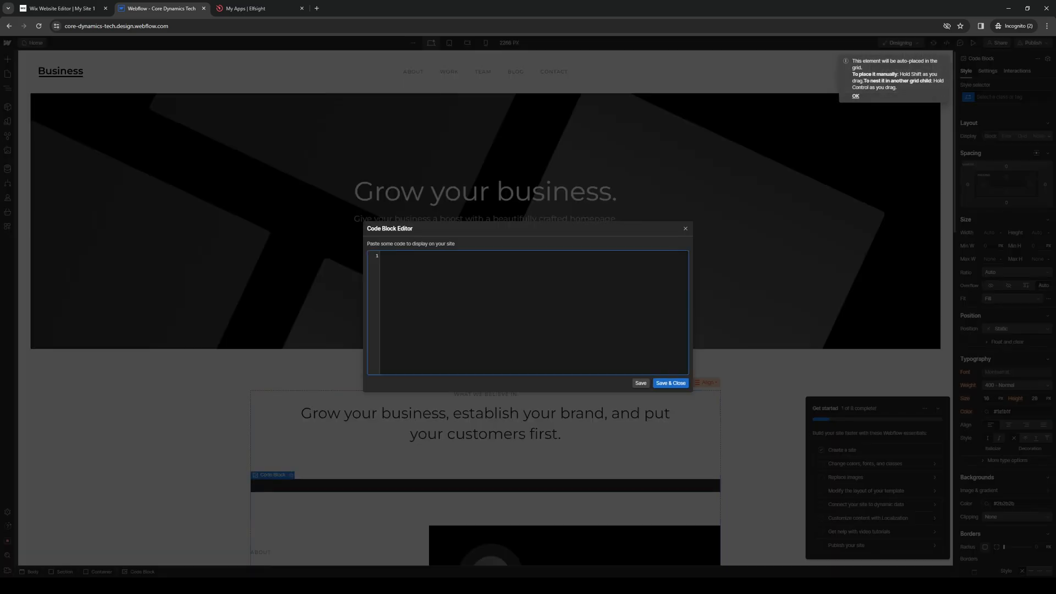
click(670, 383)
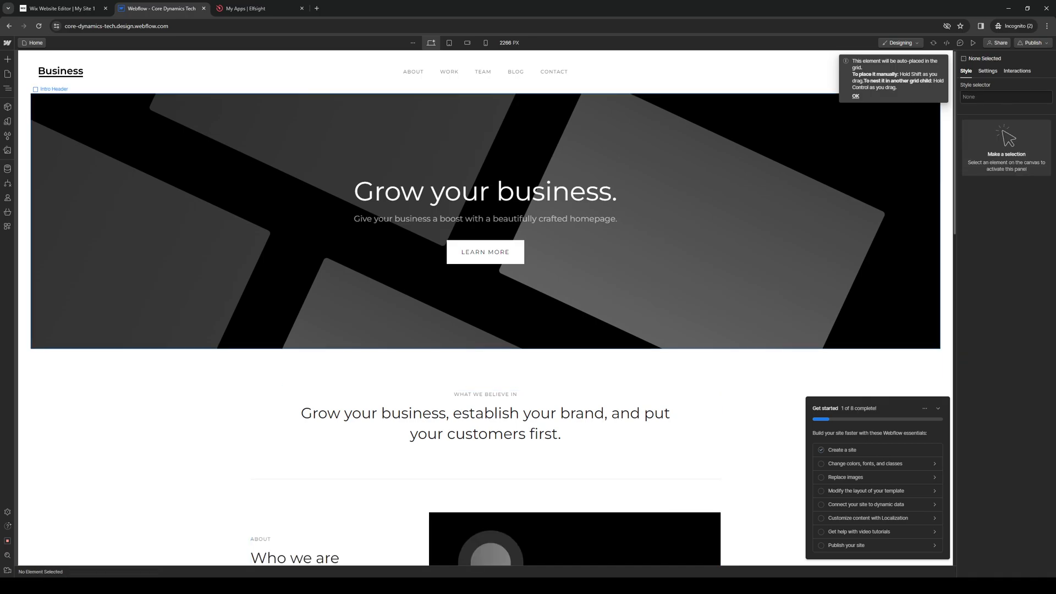
click(484, 404)
text(contai)
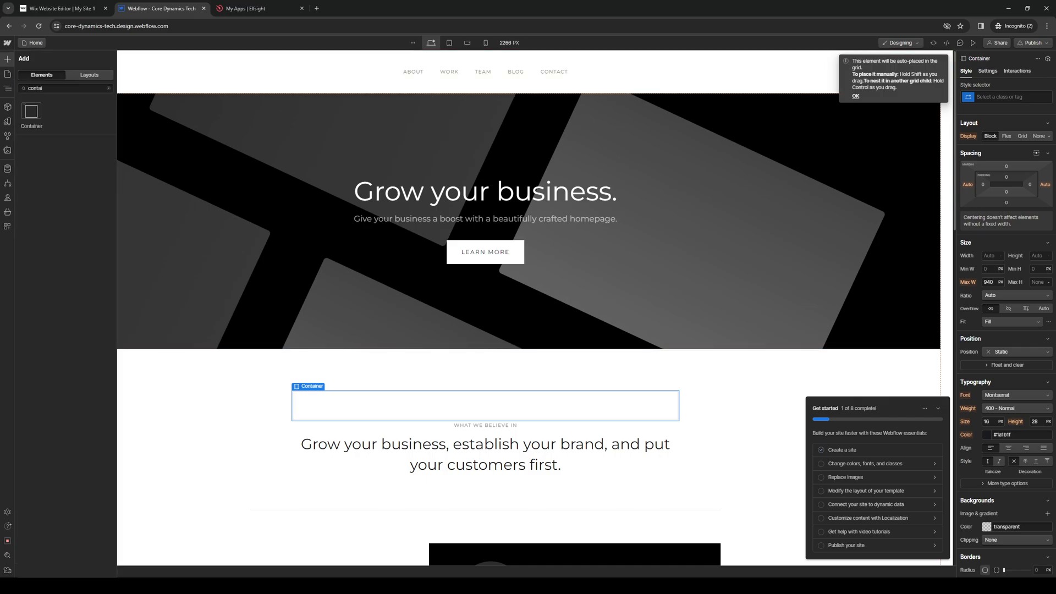
- Paste the cookie consent embed code into the Code Block and save it
text(code)
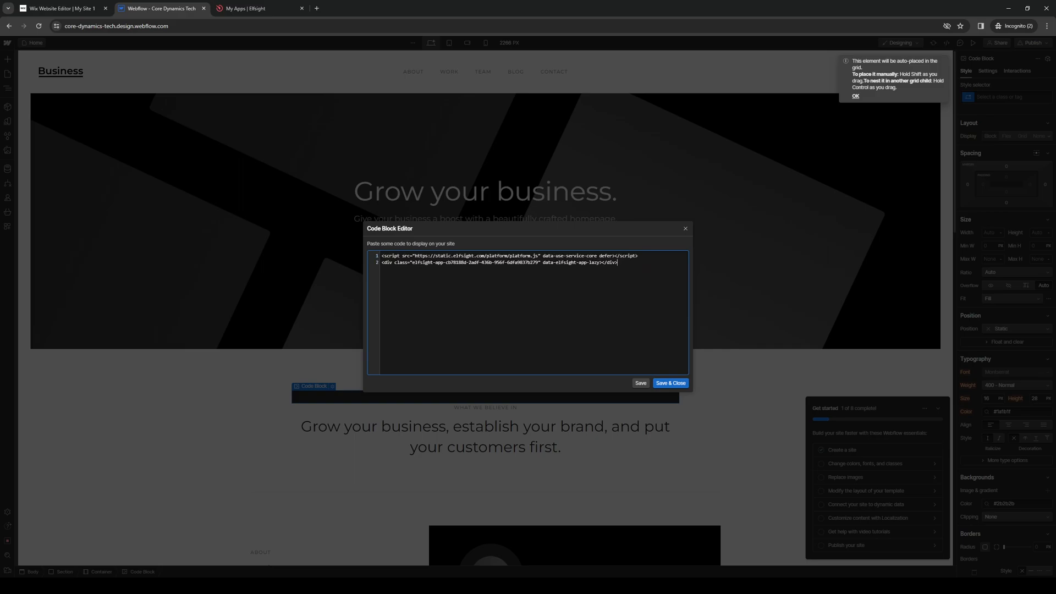
click(670, 383)
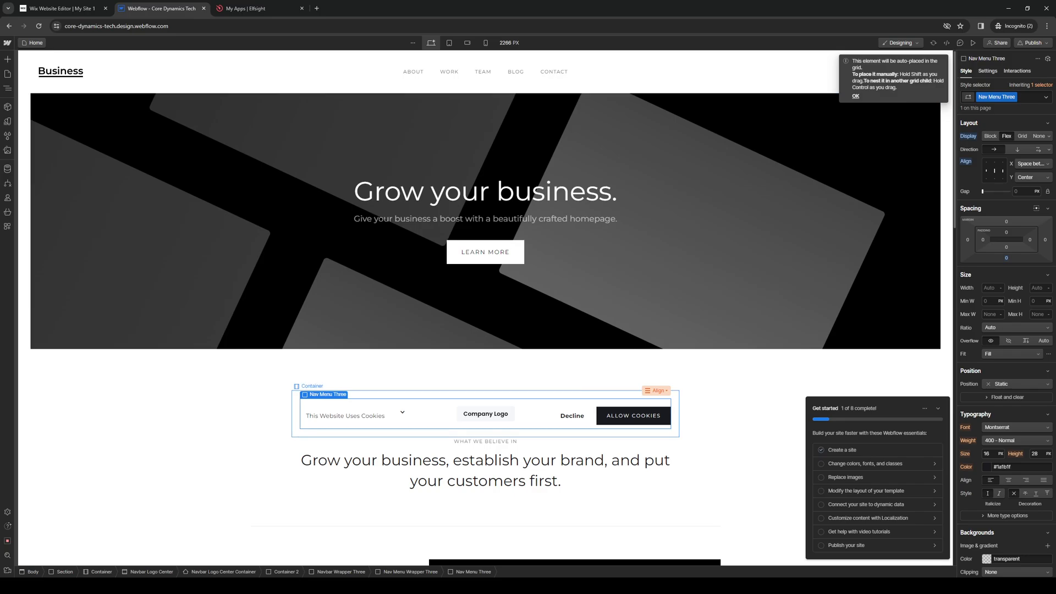